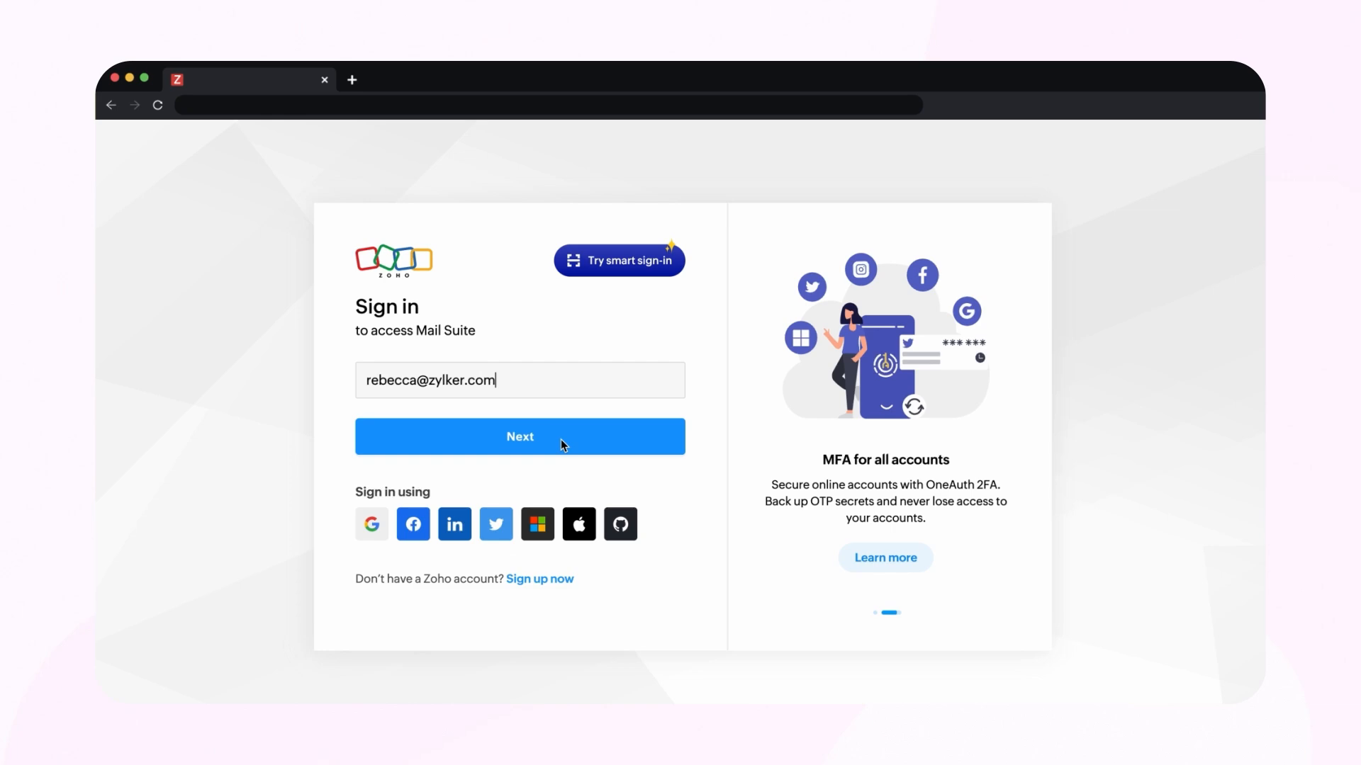
- Sign in with email and password, then reach Signature under Mail settings
{"action": "left_click", "coordinate": [519, 437]}
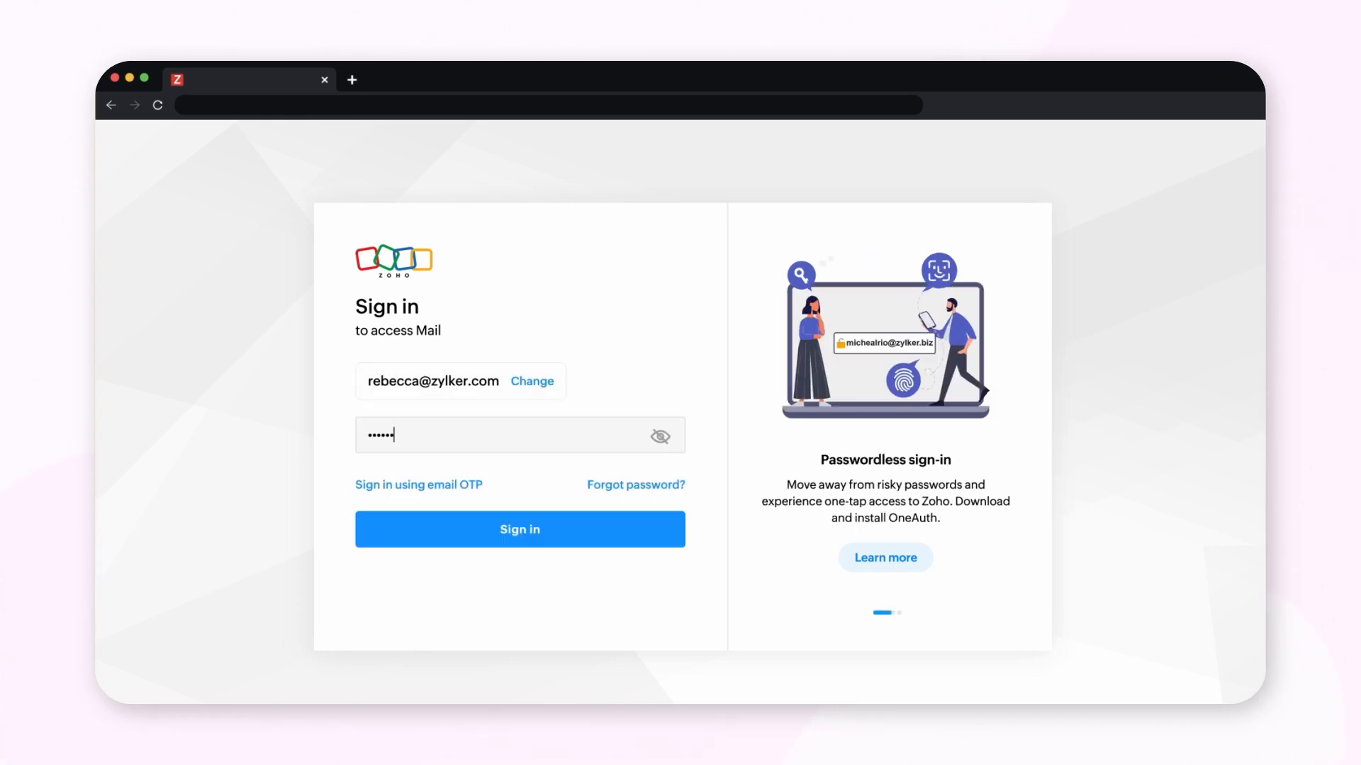
{"action": "left_click", "coordinate": [519, 528]}
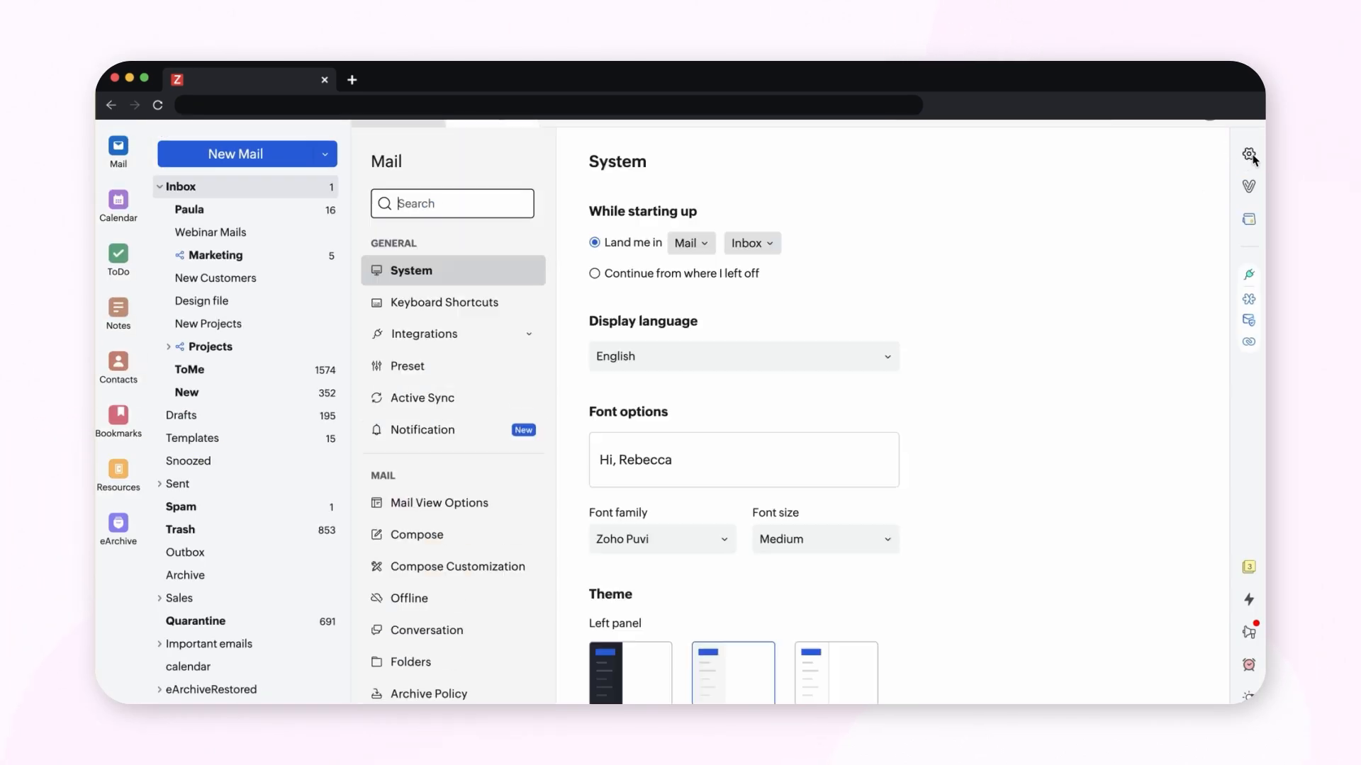
{"action": "scroll", "scroll_direction": "down", "scroll_amount": 3}
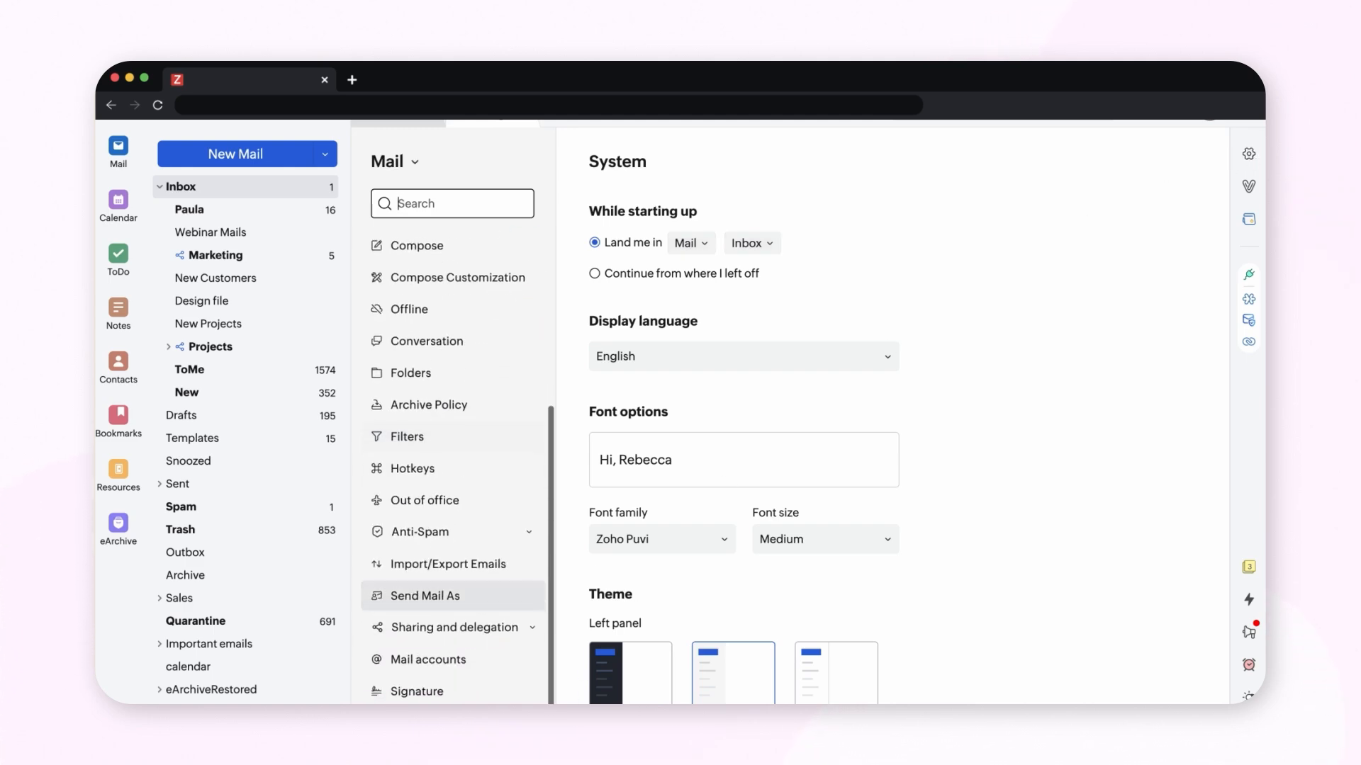
{"action": "left_click", "coordinate": [417, 679]}
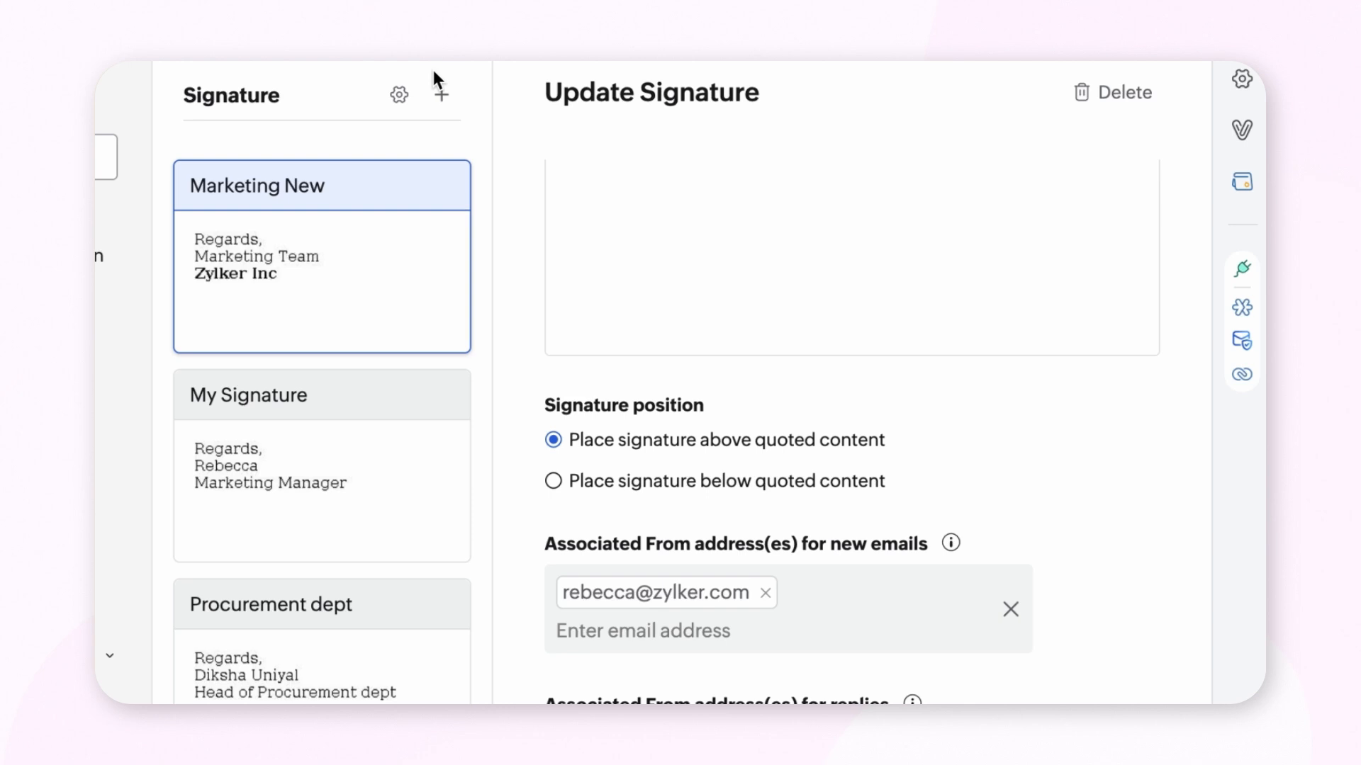
- Add a signature named 'Internal' with body 'Rebecca, Product Marketer, Zylker INC', company hyperlinked
{"action": "left_click", "coordinate": [440, 95]}
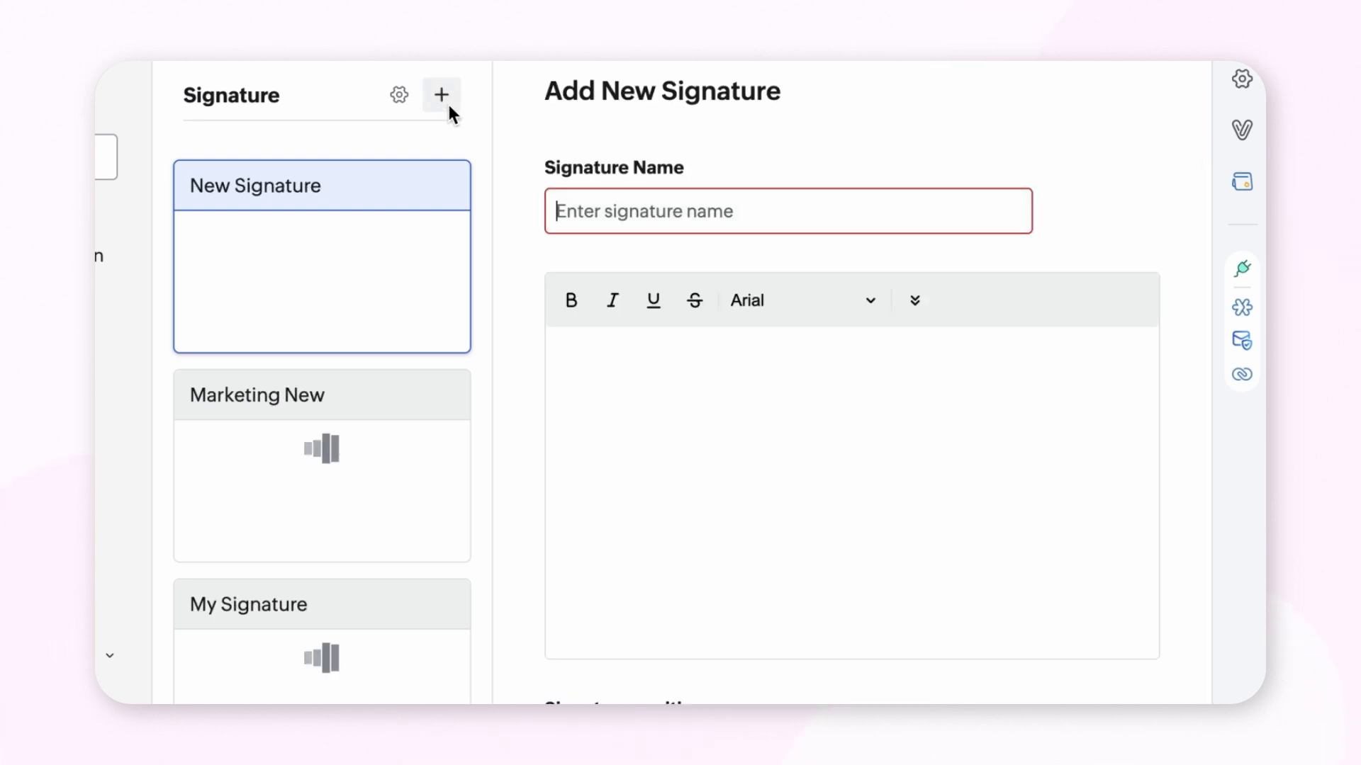
{"action": "type", "text": "Internal"}
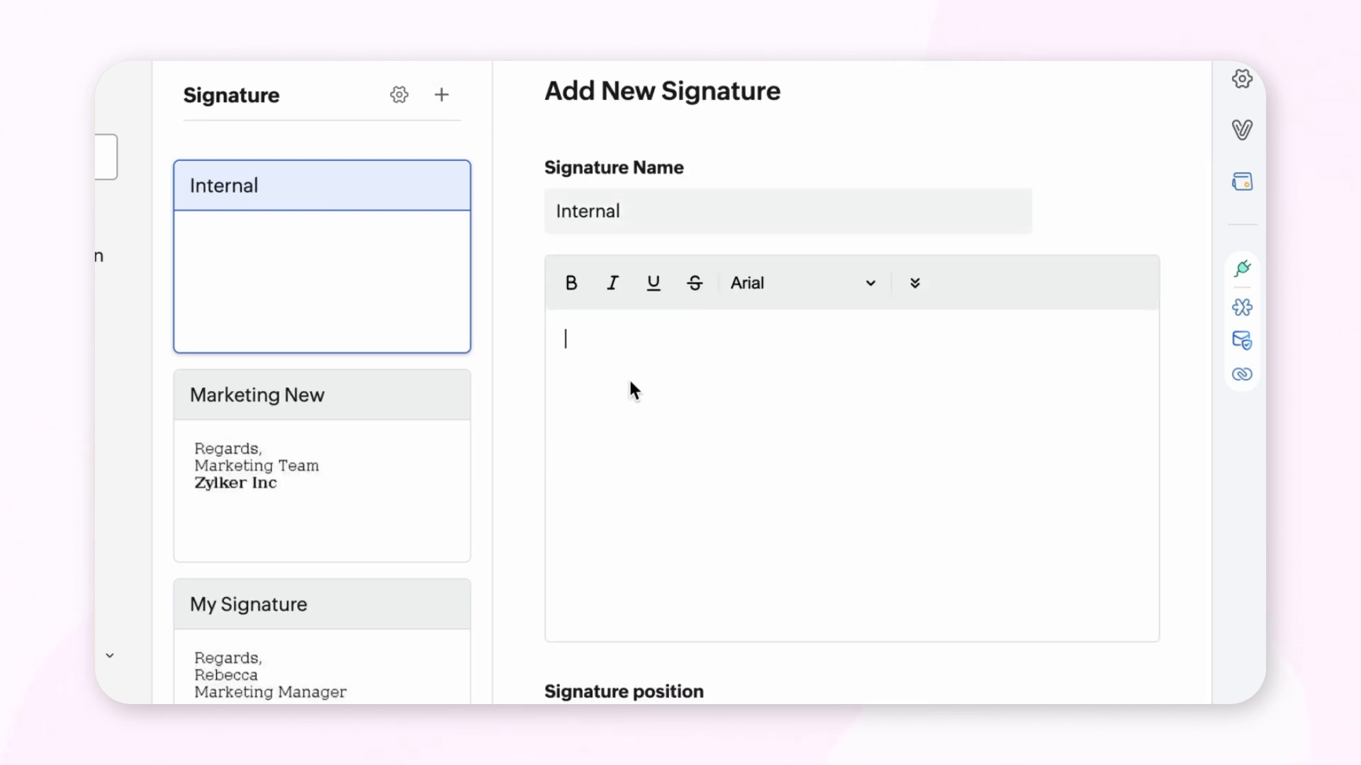
{"action": "type", "text": "Rebecca"}
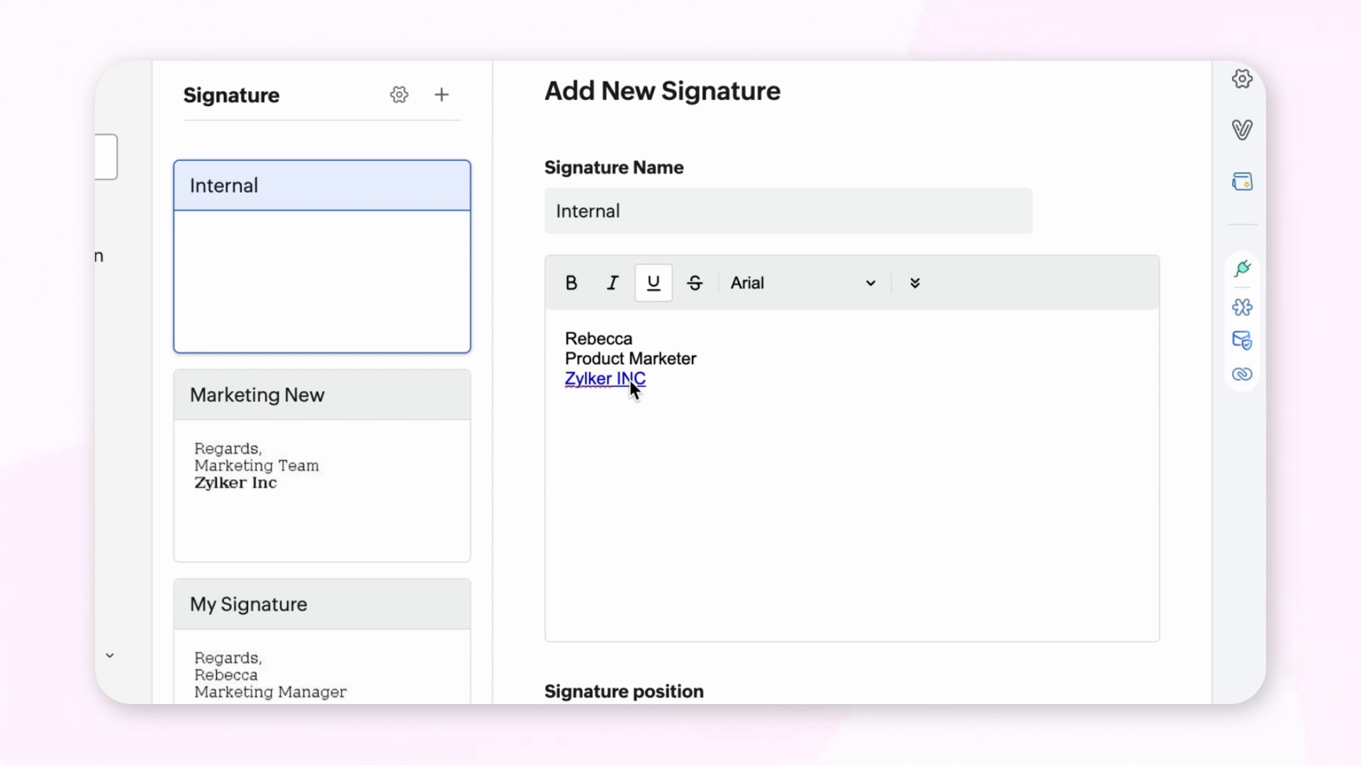
{"action": "scroll", "scroll_direction": "down", "scroll_amount": 3}
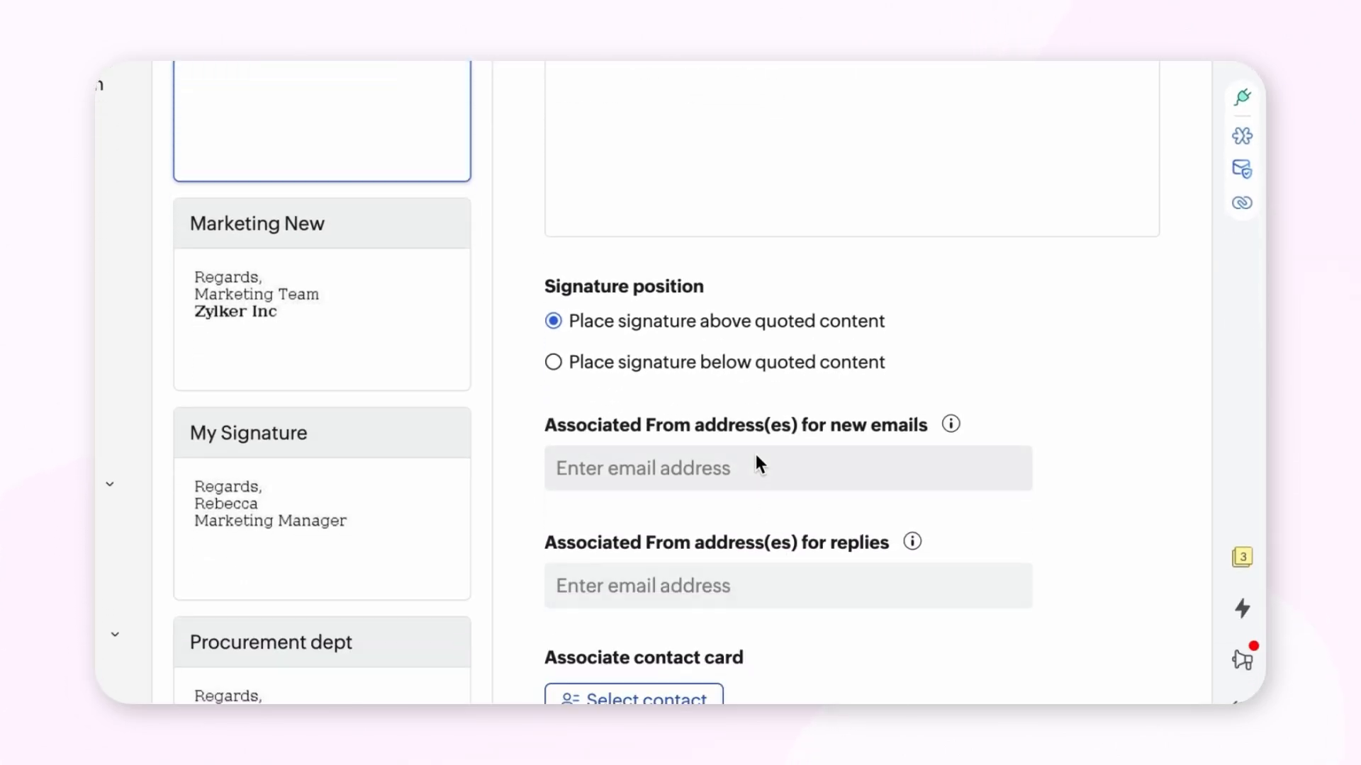
{"action": "left_click", "coordinate": [785, 468]}
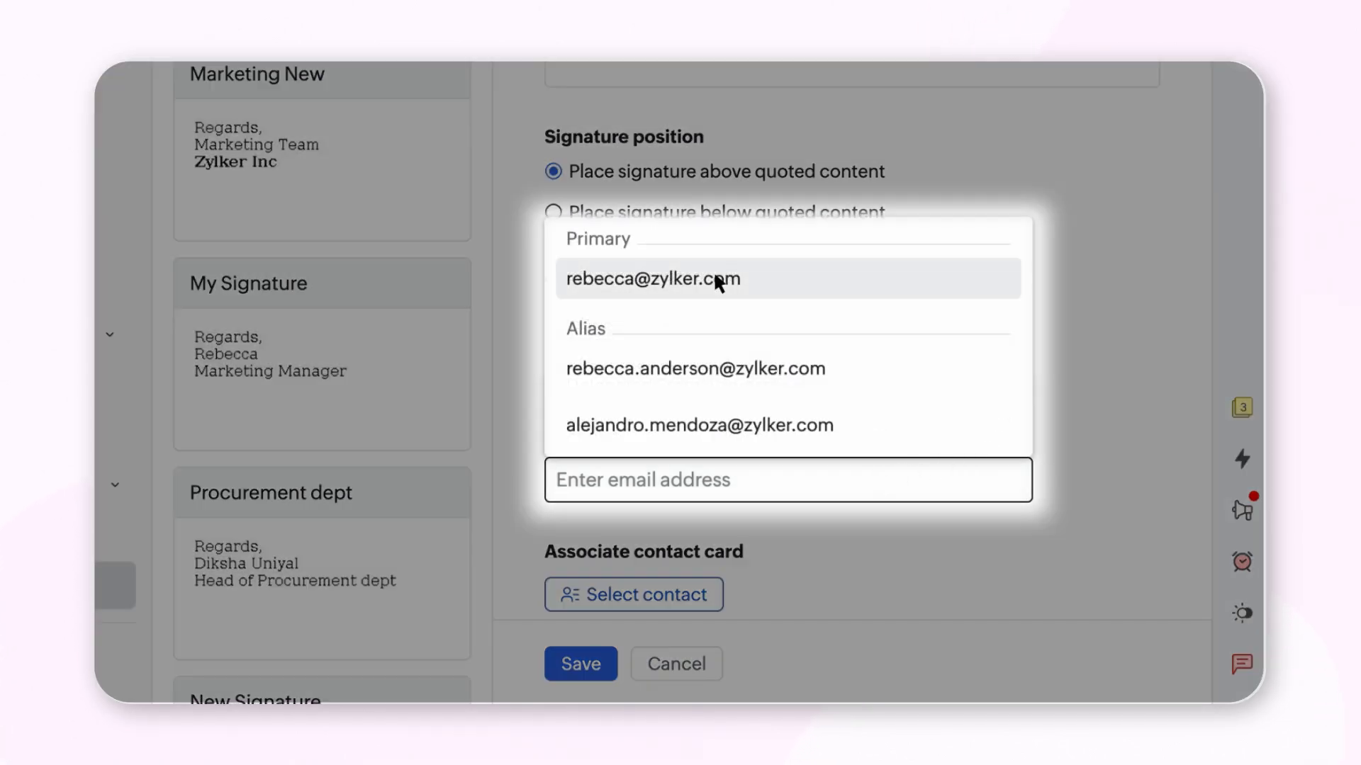
{"action": "left_click", "coordinate": [651, 280]}
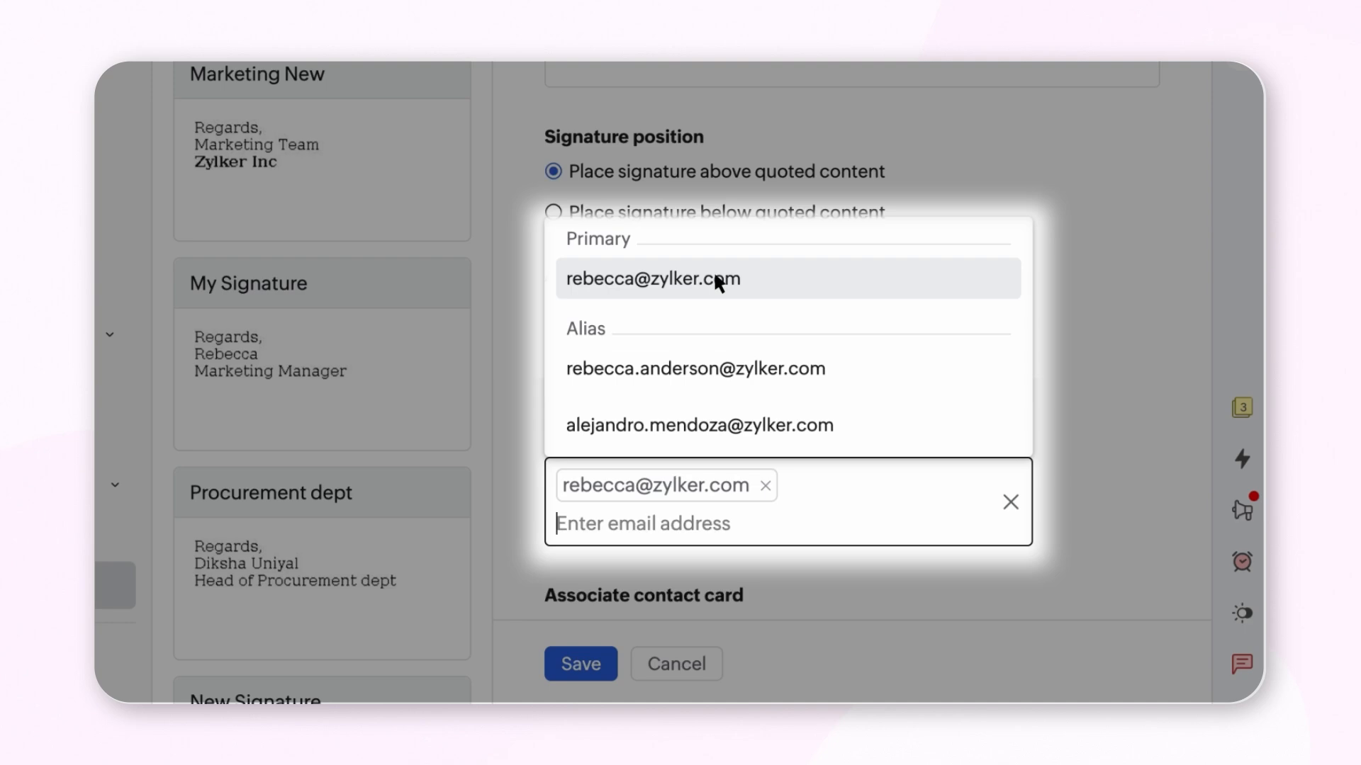
{"action": "left_click", "coordinate": [650, 280]}
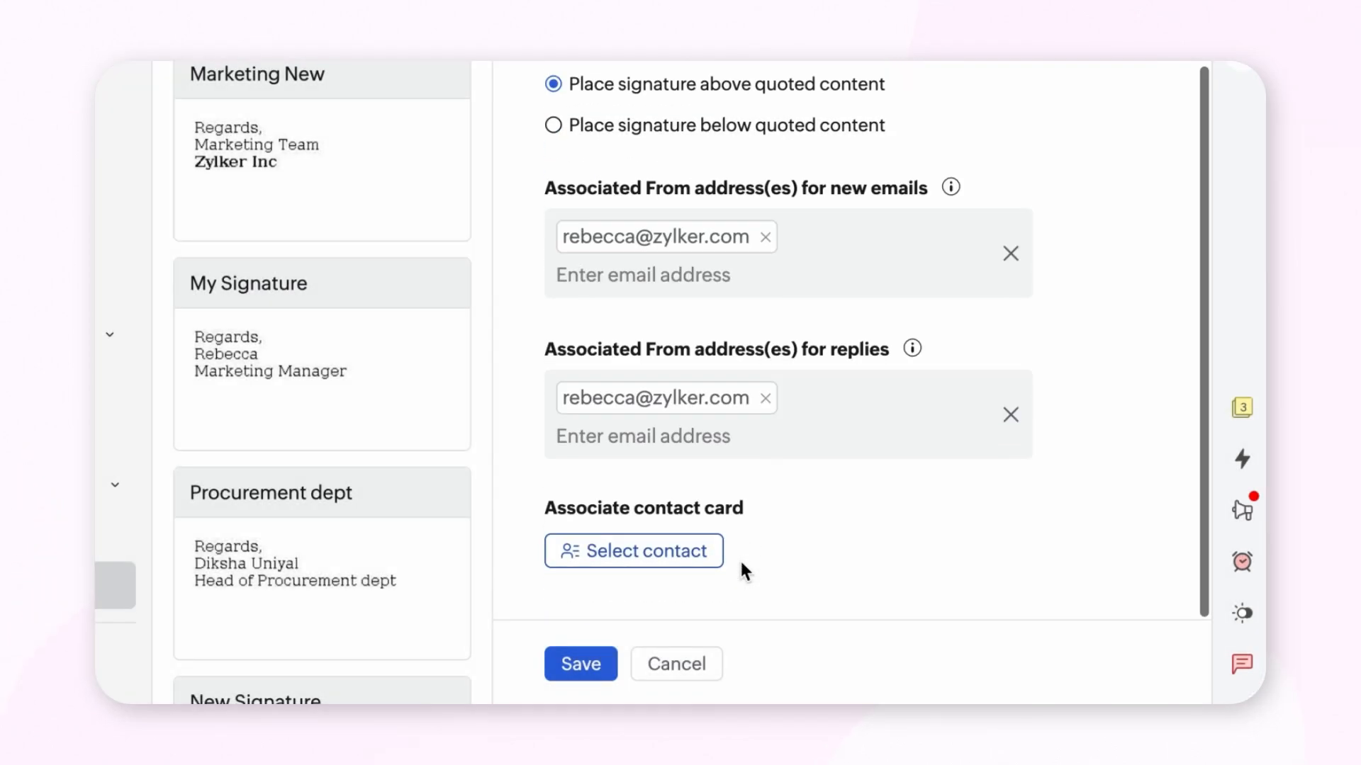
{"action": "left_click", "coordinate": [579, 664]}
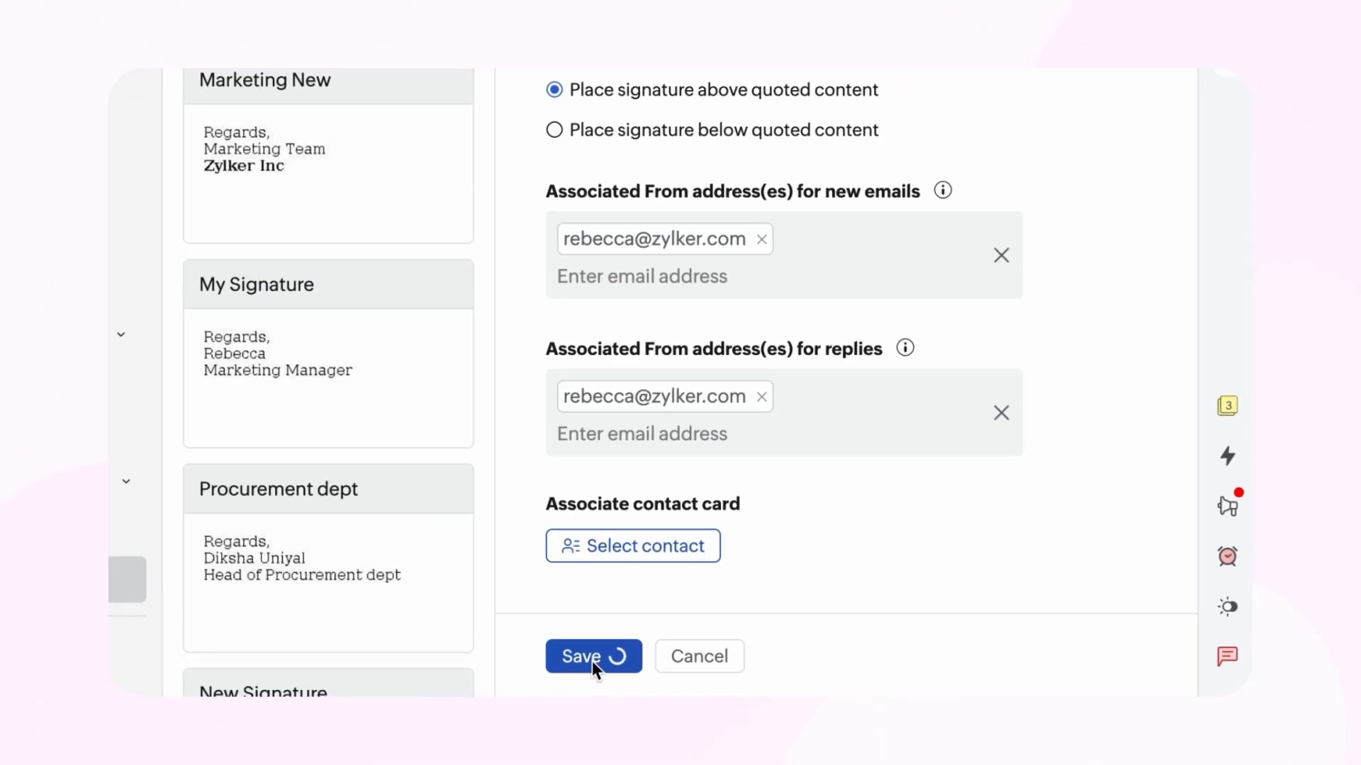
{"action": "left_click", "coordinate": [587, 657]}
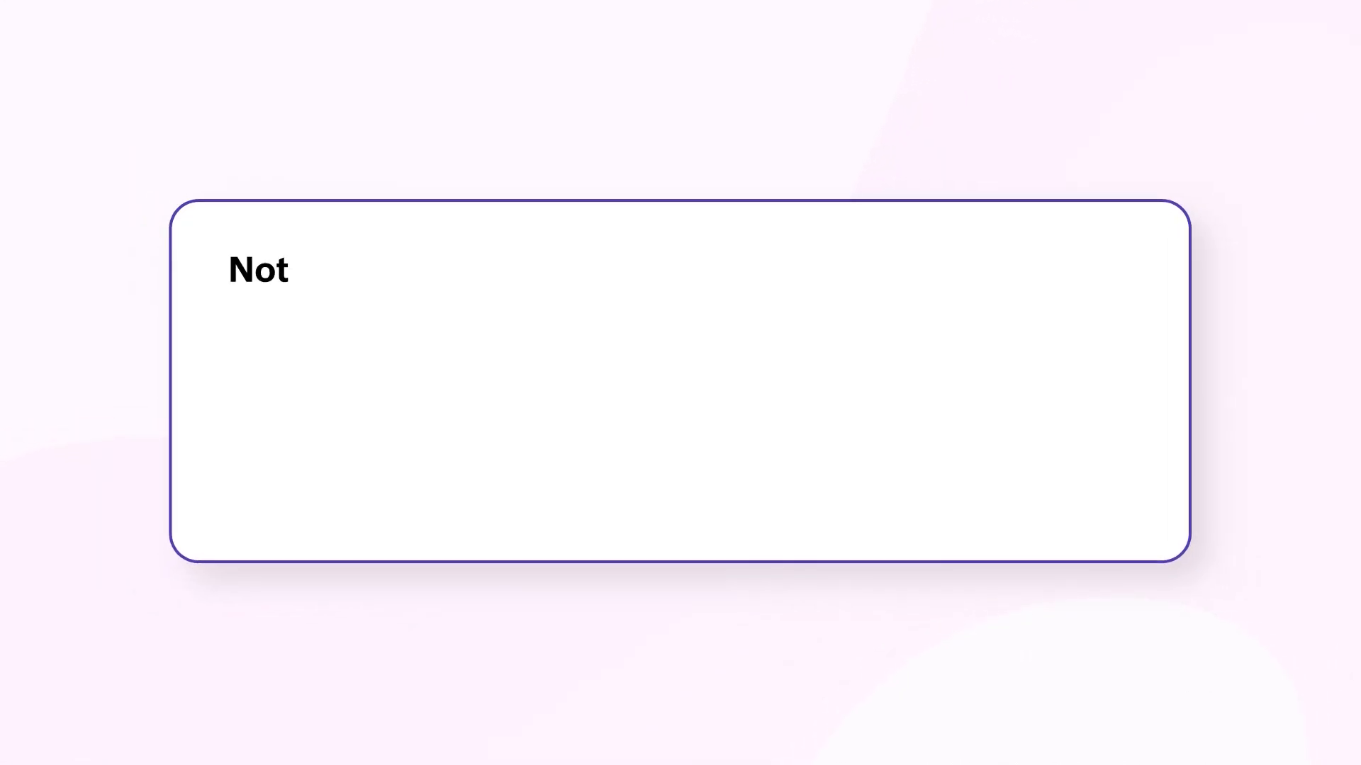